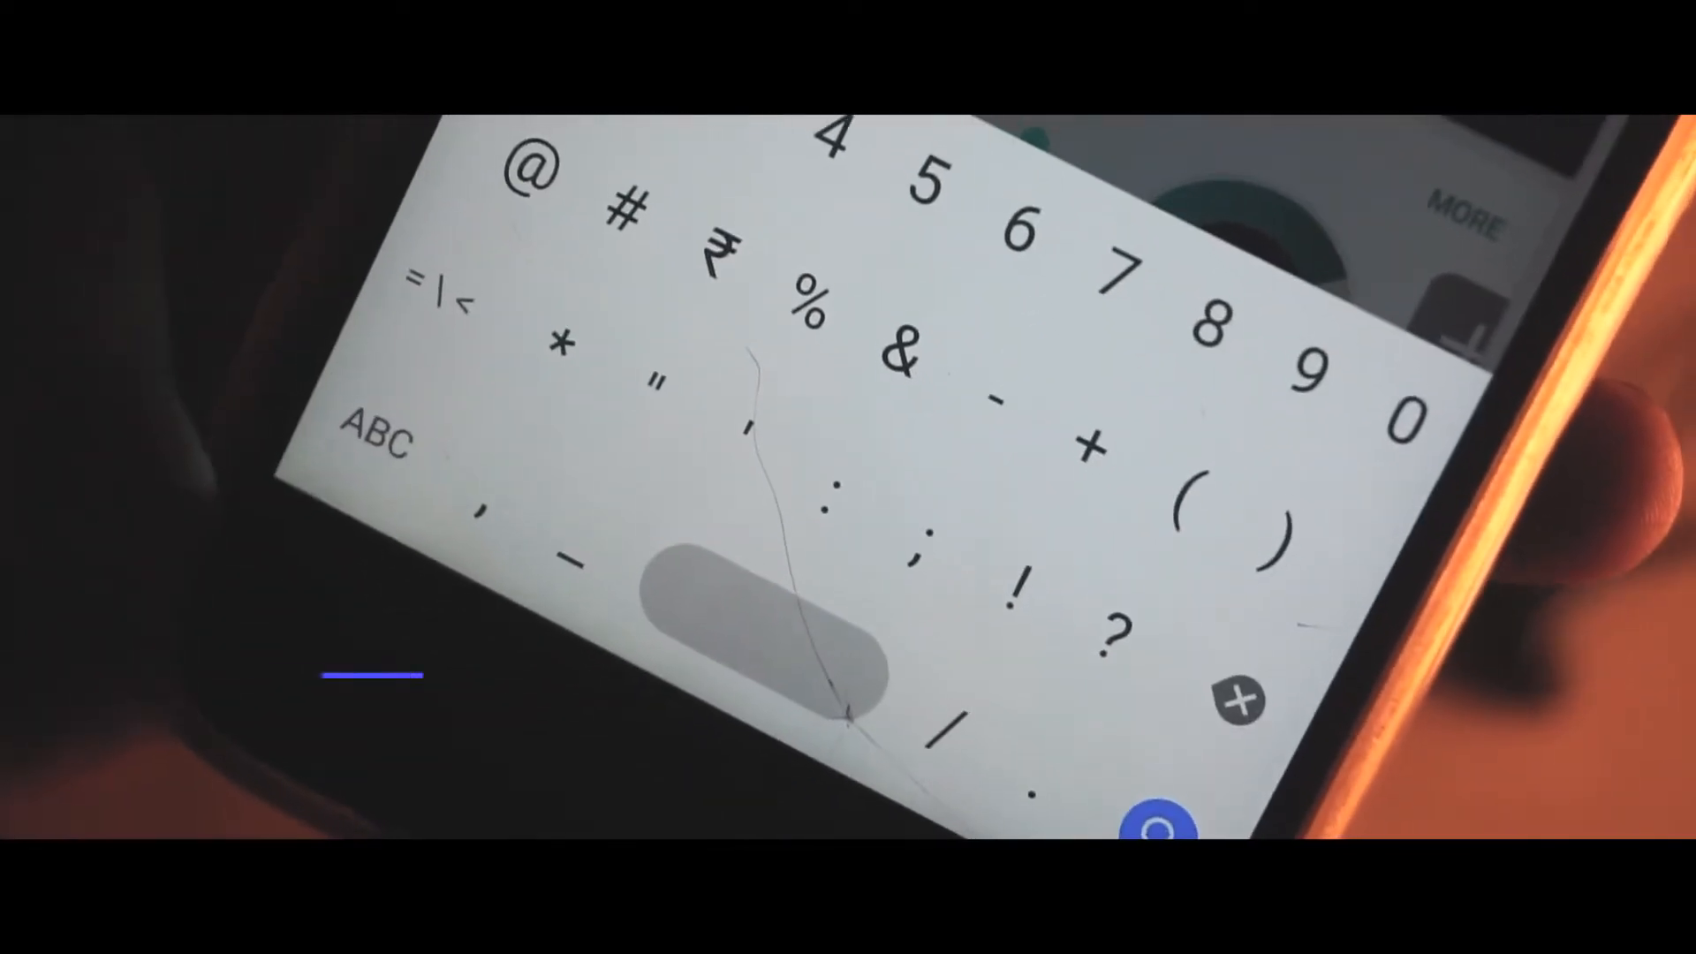
Step: Hide the on-screen keyboard to reveal the Play Store For You page
{"action": "left_click", "coordinate": [378, 439]}
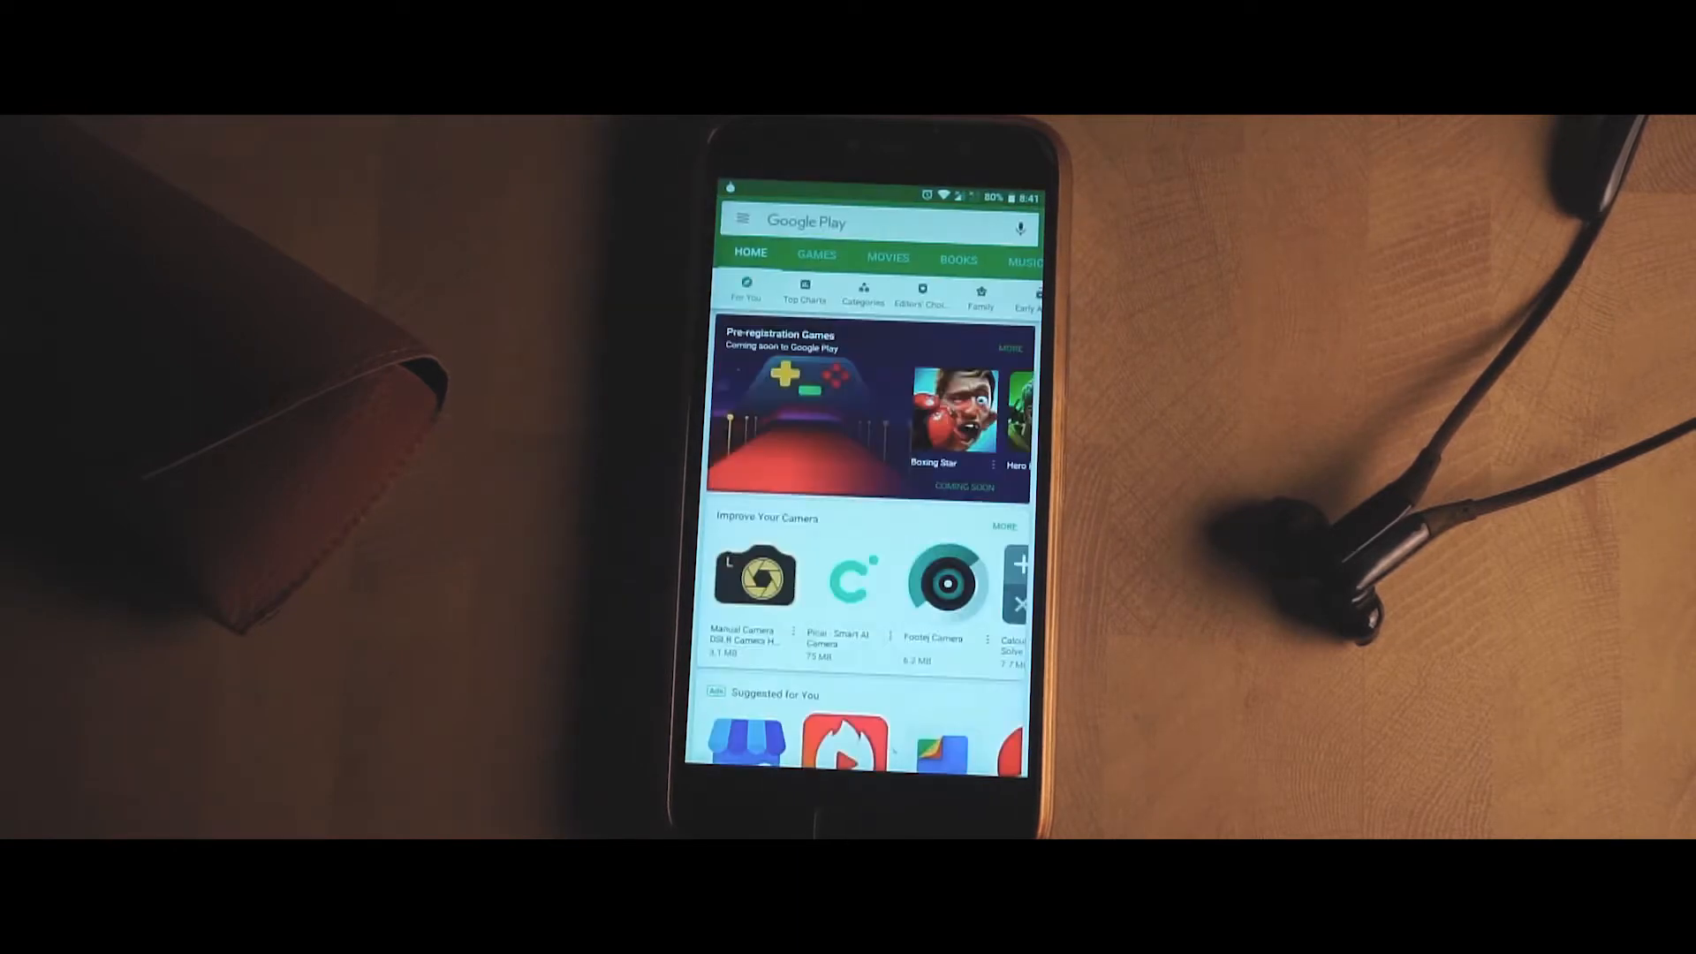
Step: Search the Play Store for 'substratum themes' and open the Substratum theme engine listing
{"action": "left_click", "coordinate": [865, 222]}
{"action": "type", "text": "sub"}
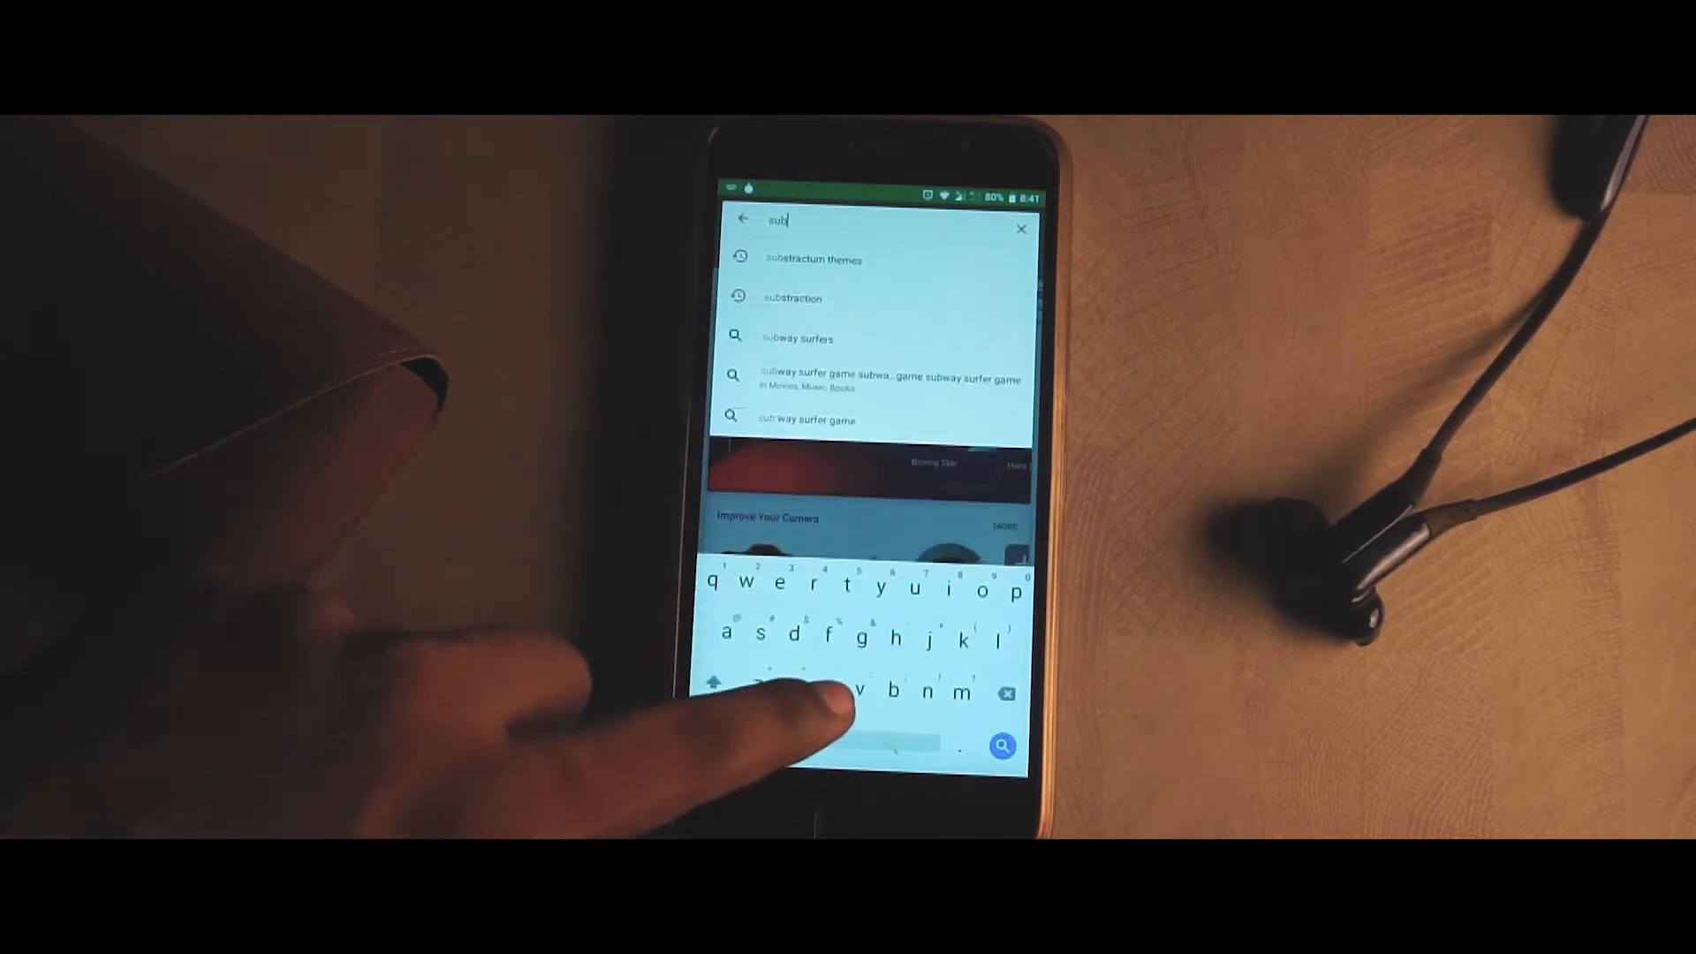
{"action": "left_click", "coordinate": [813, 259]}
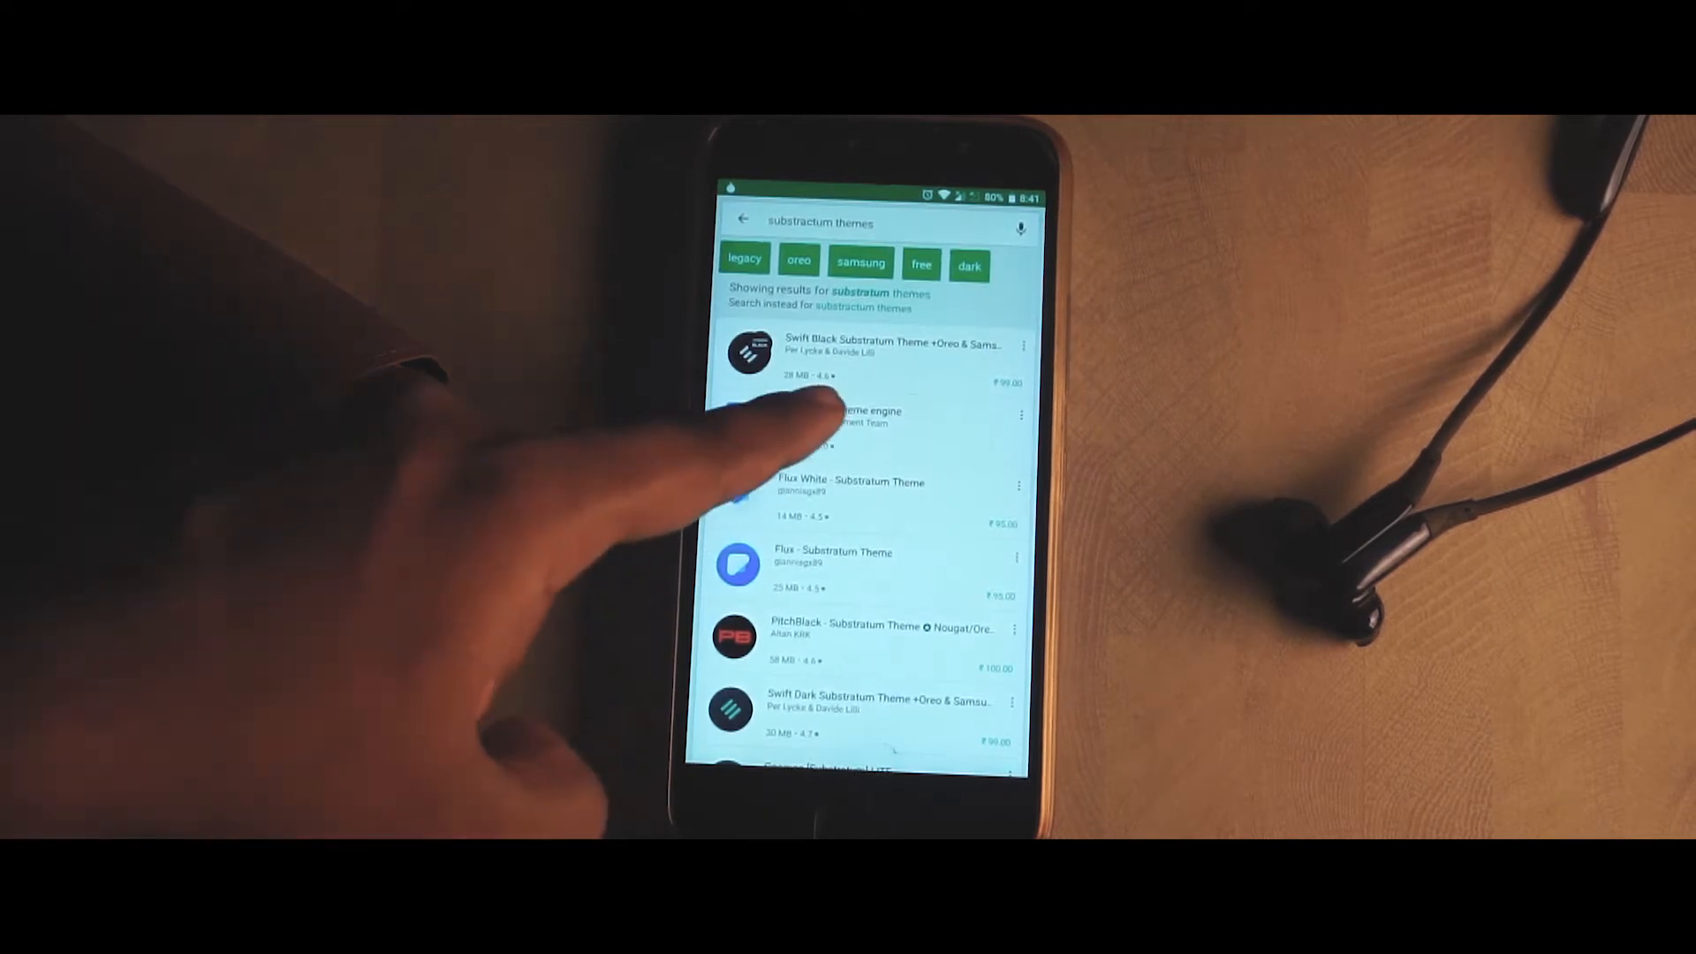
{"action": "left_click", "coordinate": [843, 423]}
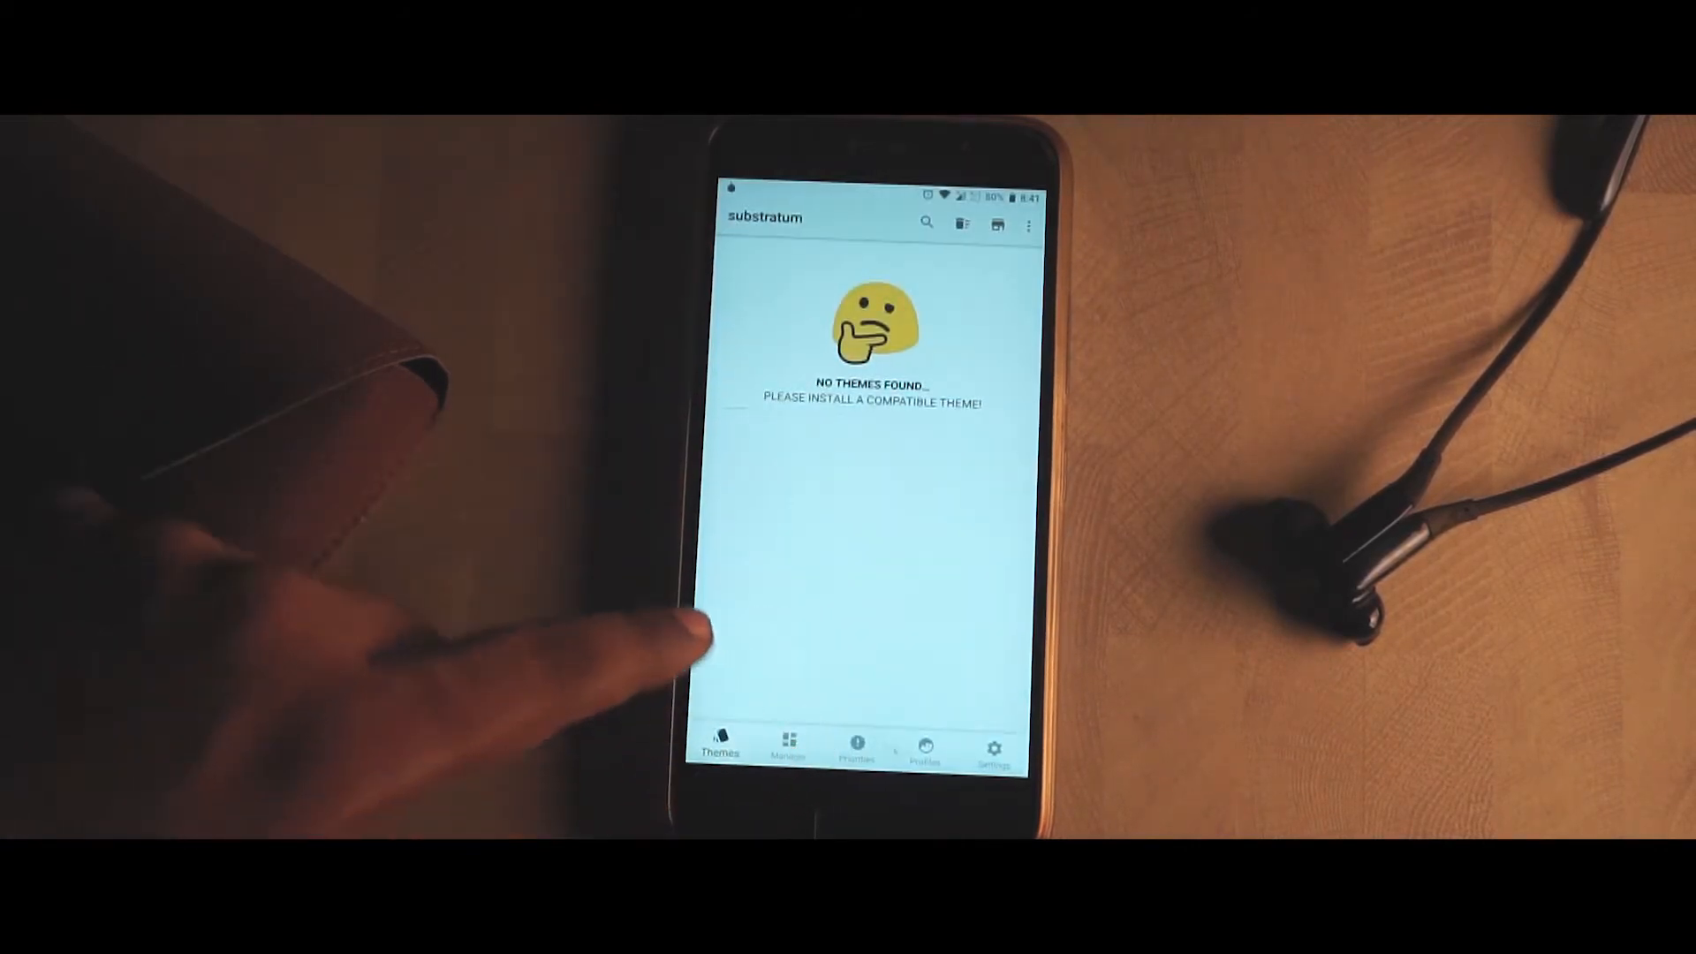
{"action": "mouse_move", "coordinate": [703, 649]}
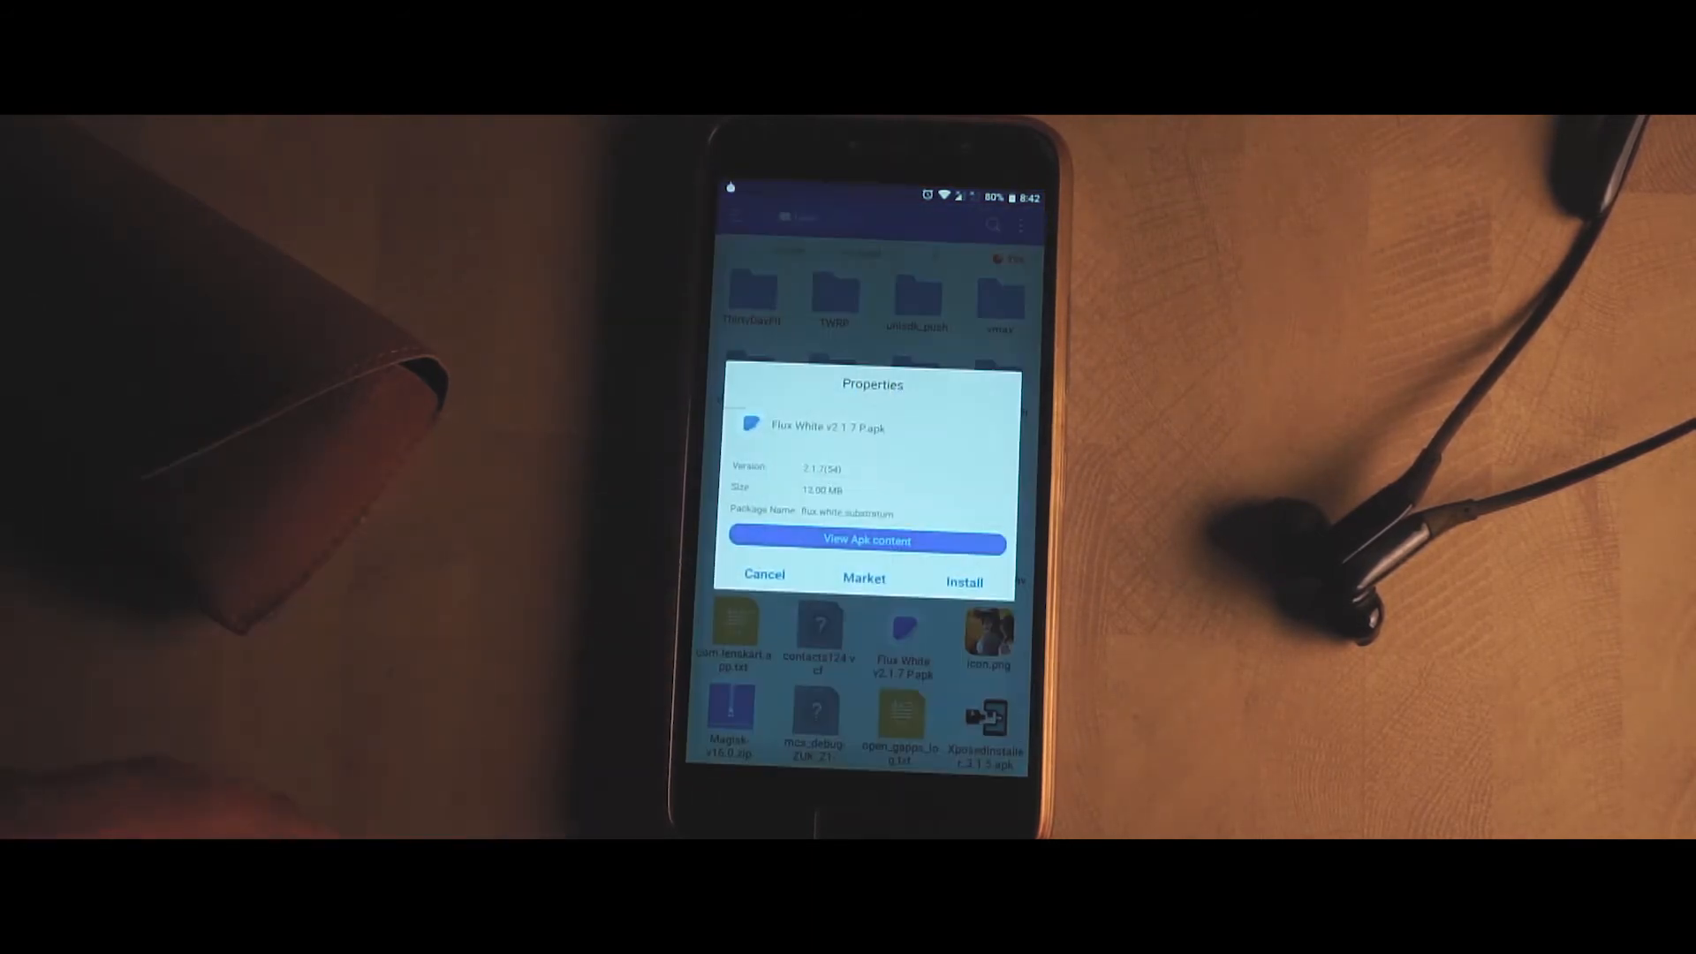
Step: Install the Flux White theme APK from its APK Properties dialog
{"action": "left_click", "coordinate": [962, 581]}
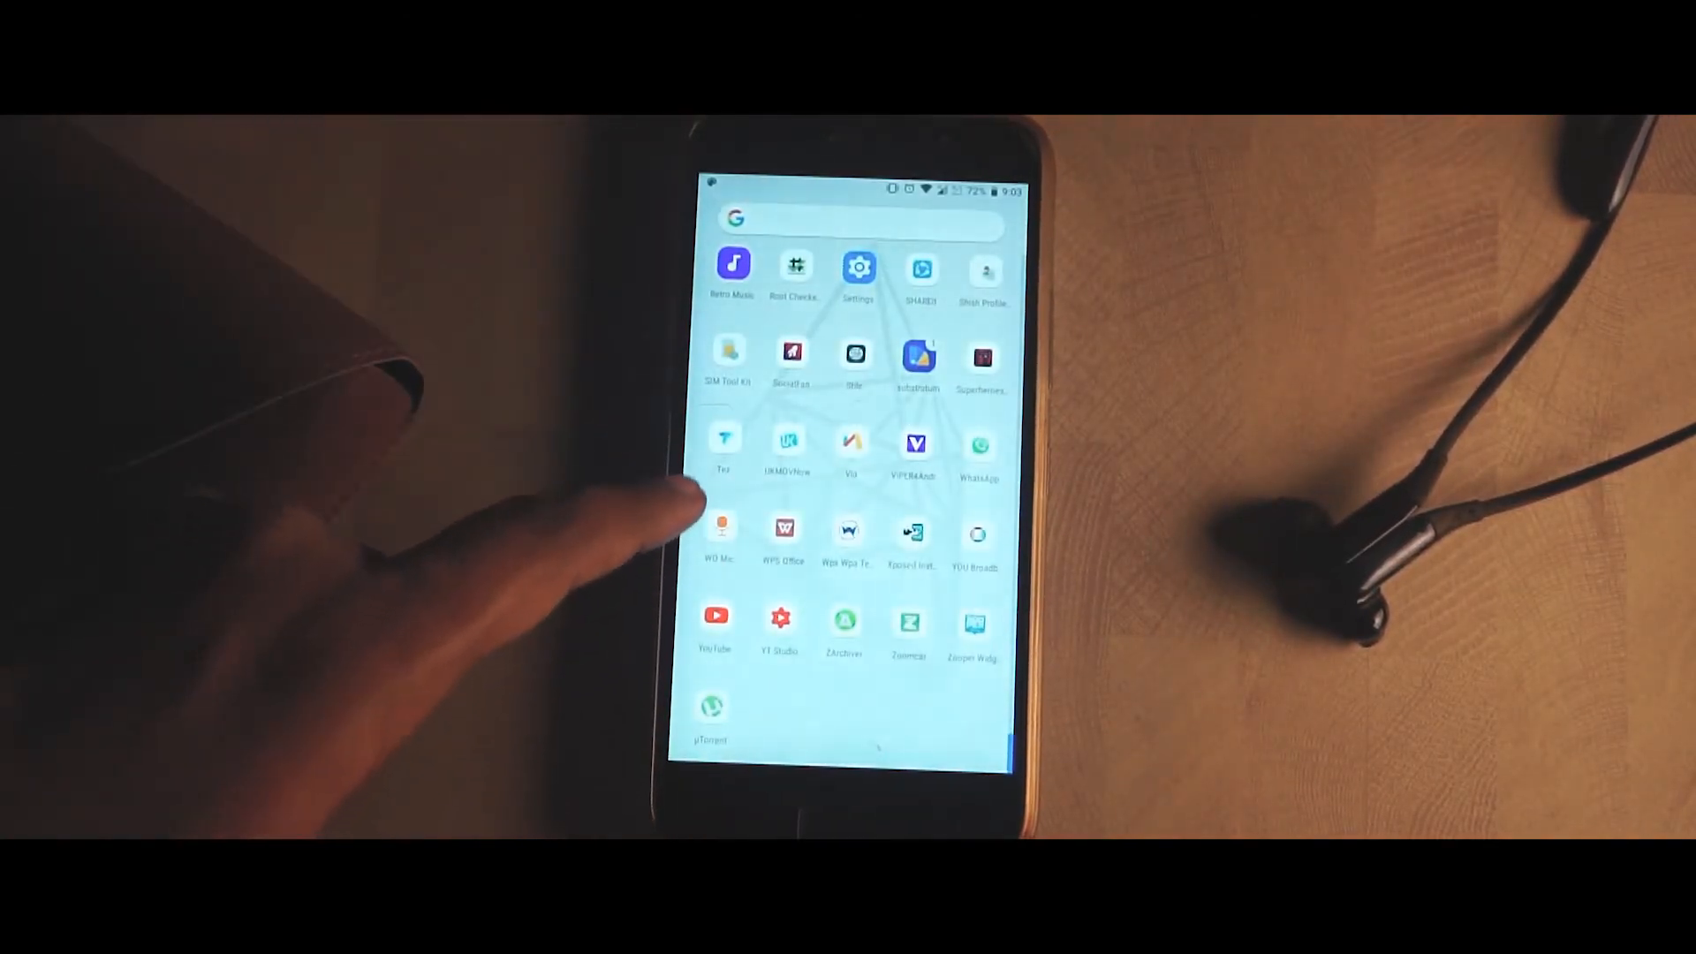
Step: Launch Substratum from the app drawer and dismiss the Attention dialog with OK
{"action": "left_click", "coordinate": [918, 355]}
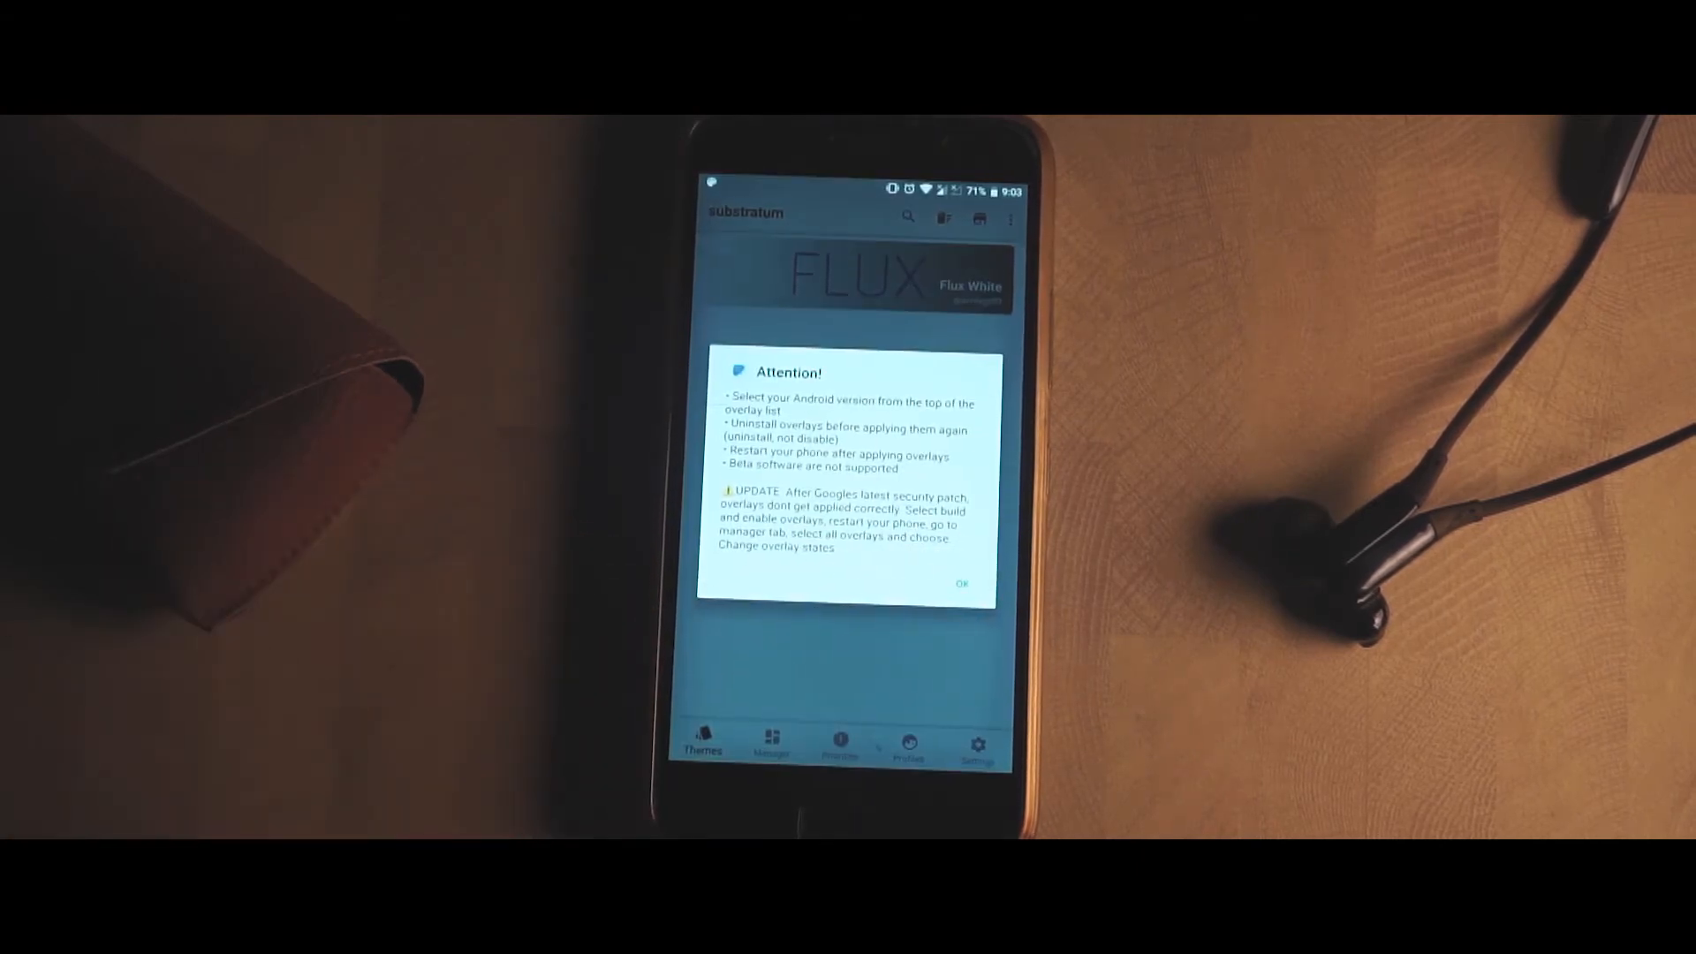
{"action": "left_click", "coordinate": [960, 584]}
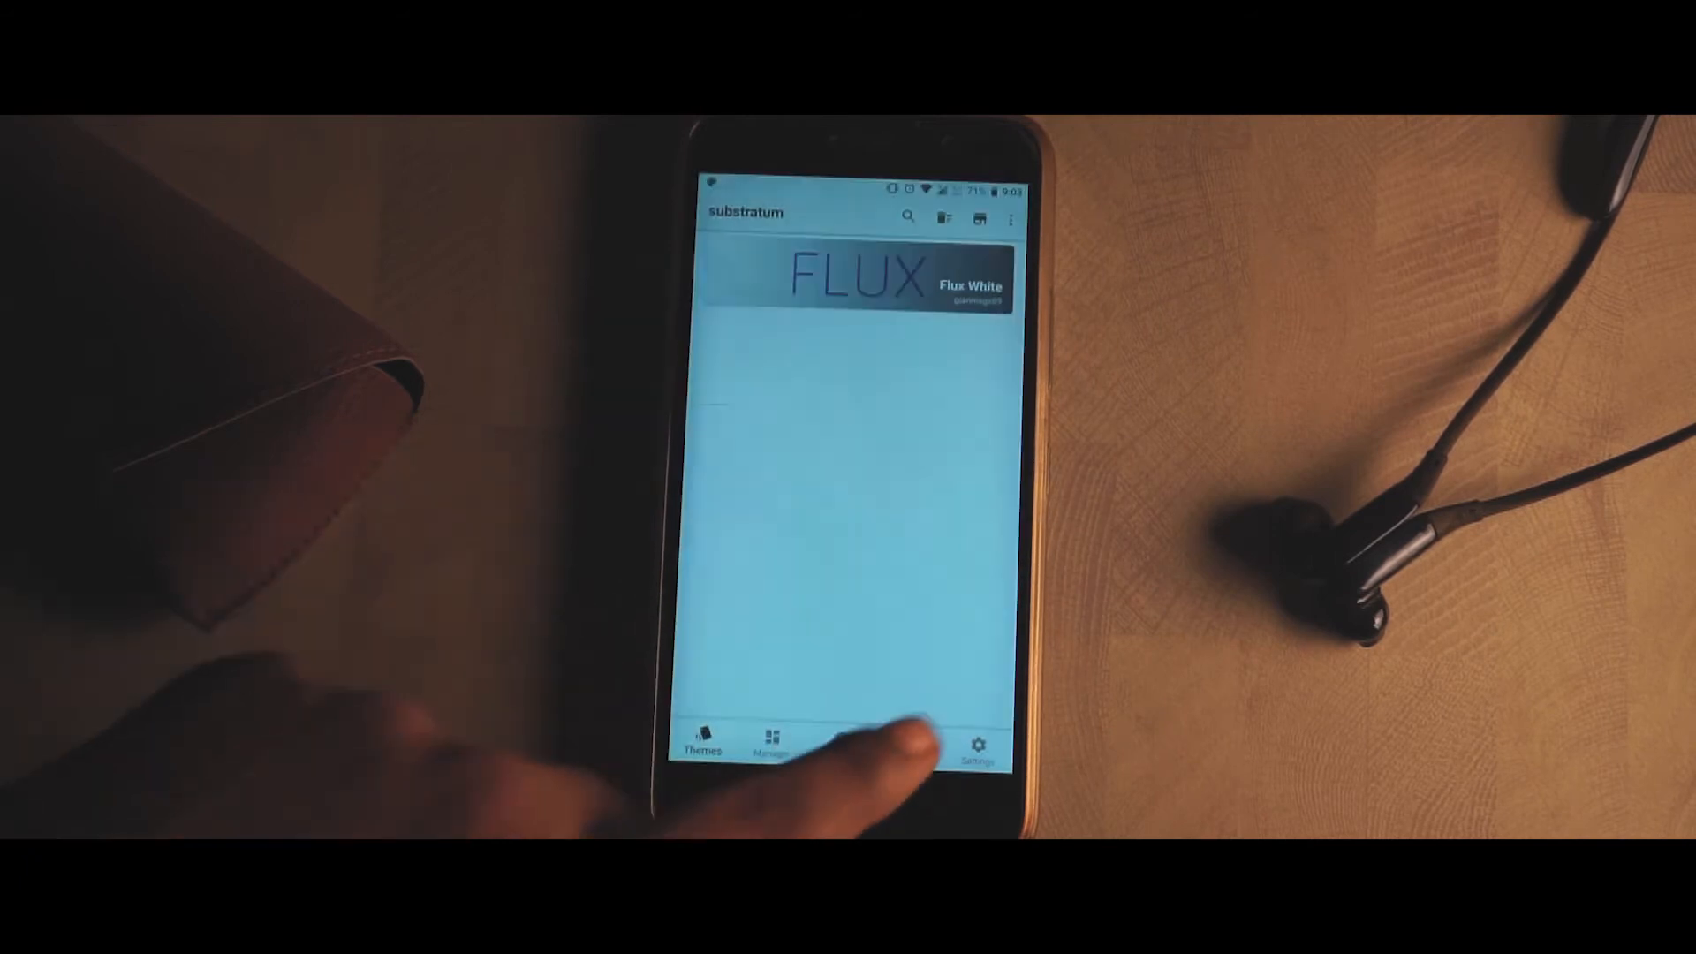
Step: Open Flux White, choose Android Oreo, and Build & Enable the selected overlays
{"action": "left_click", "coordinate": [854, 275]}
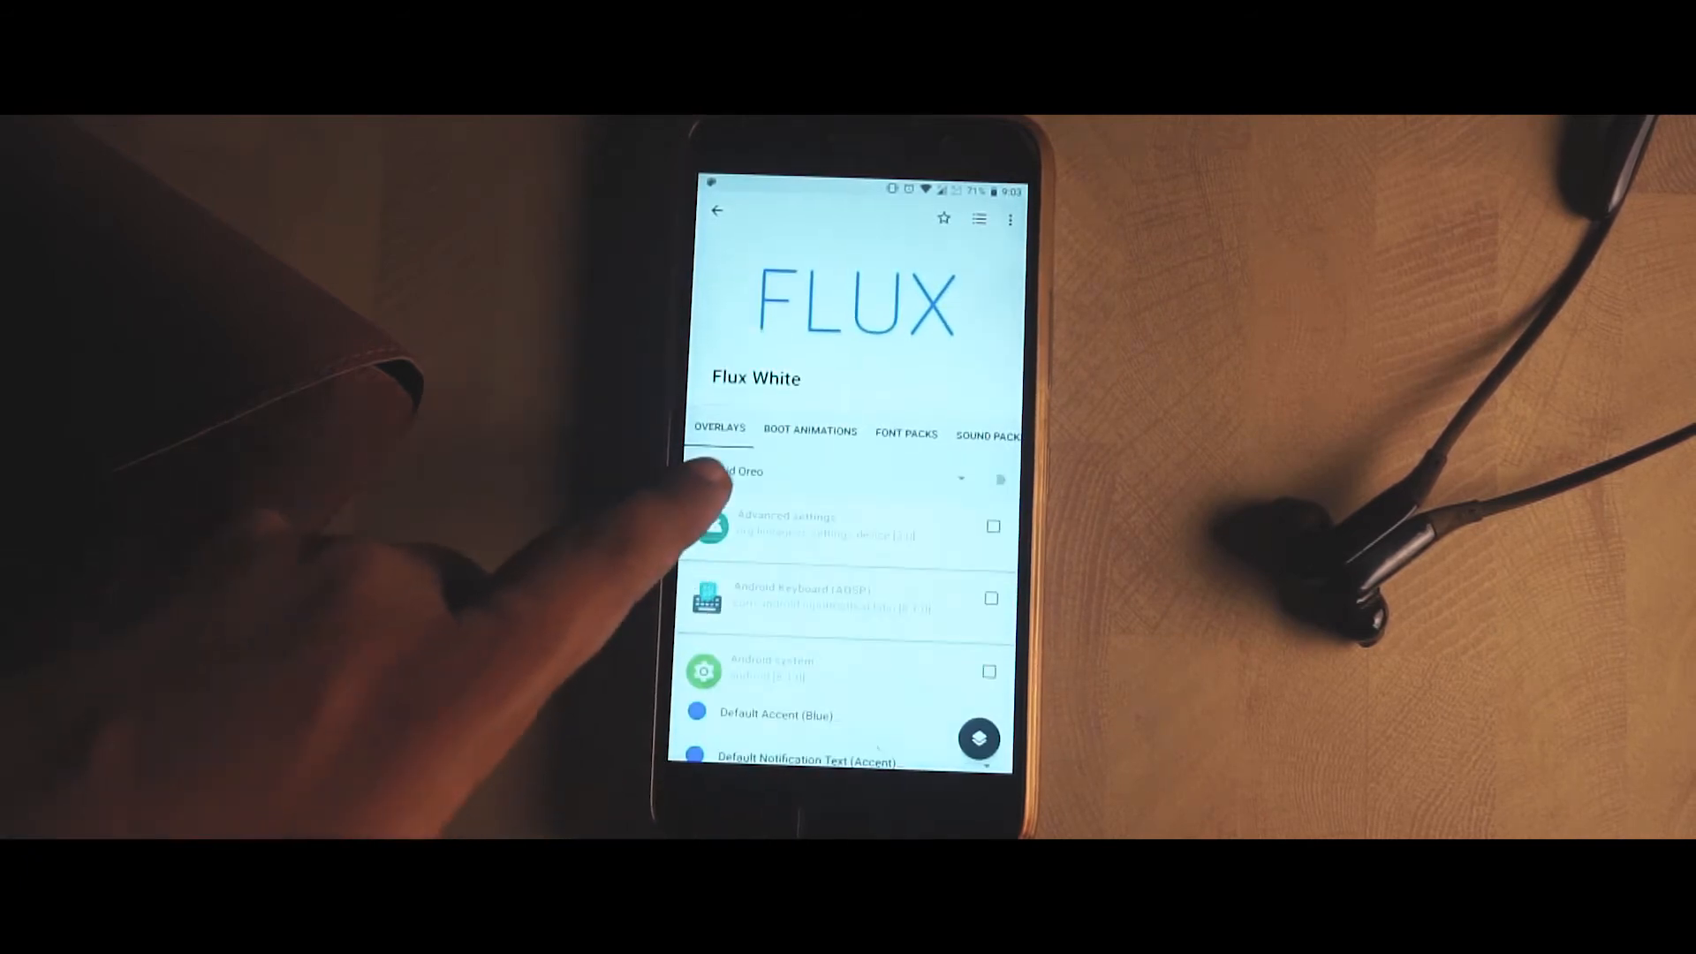
{"action": "left_click", "coordinate": [822, 476]}
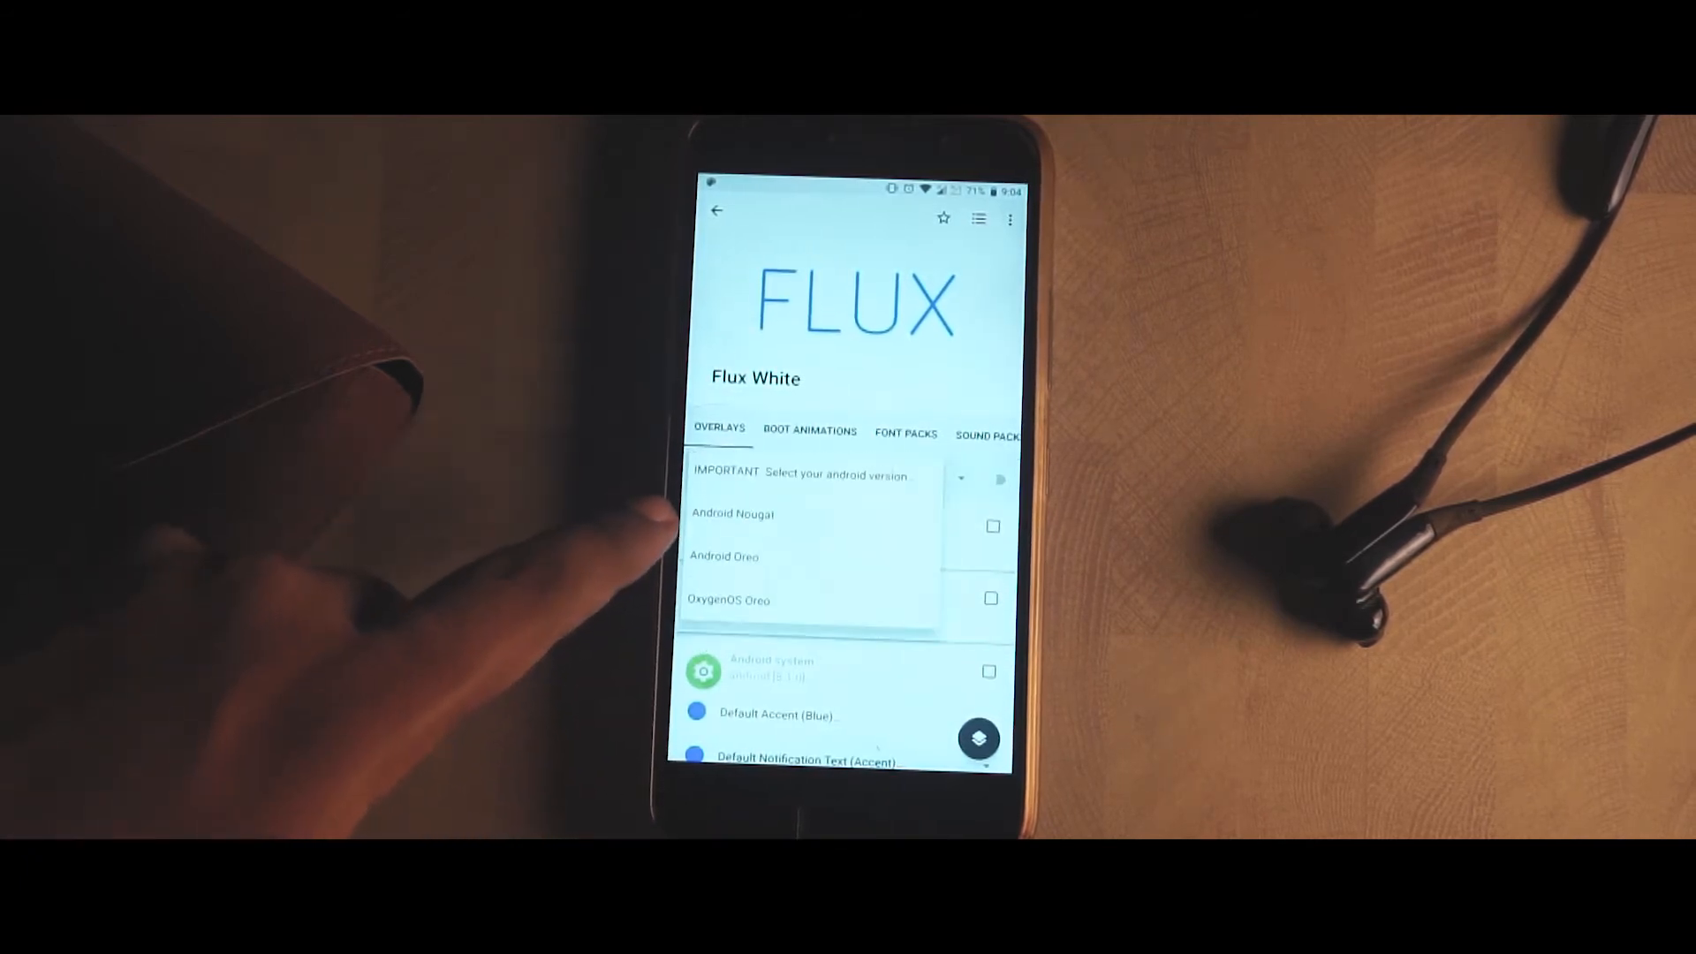
{"action": "left_click", "coordinate": [723, 556]}
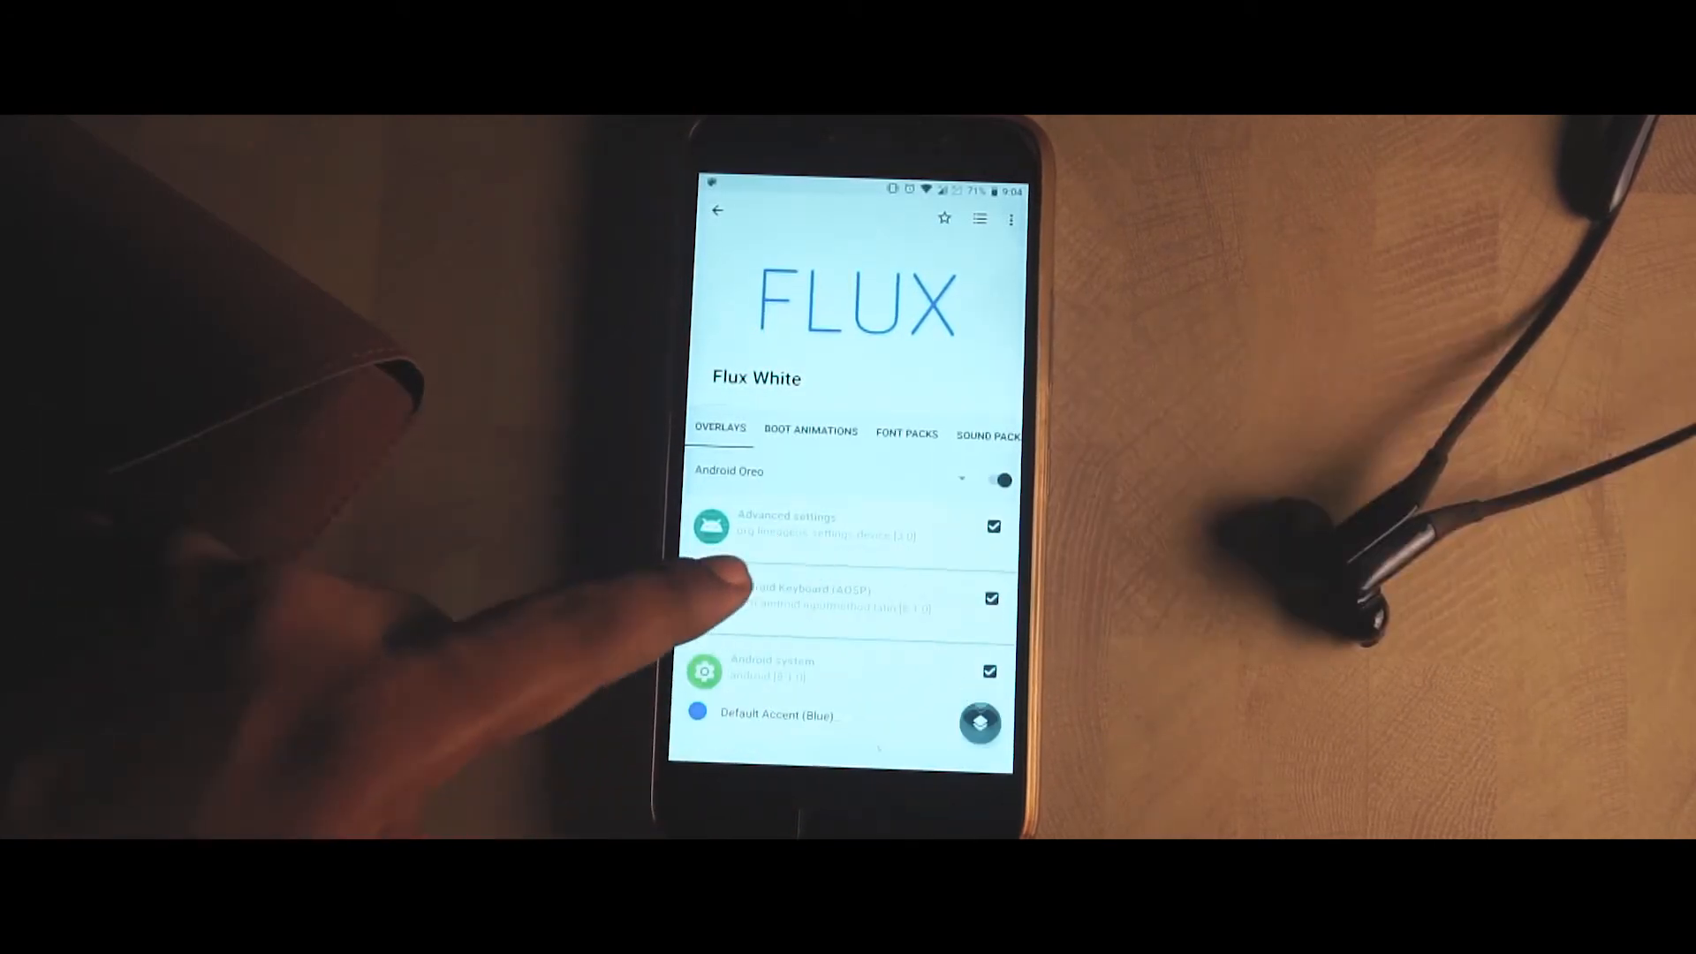
{"action": "left_click", "coordinate": [978, 722]}
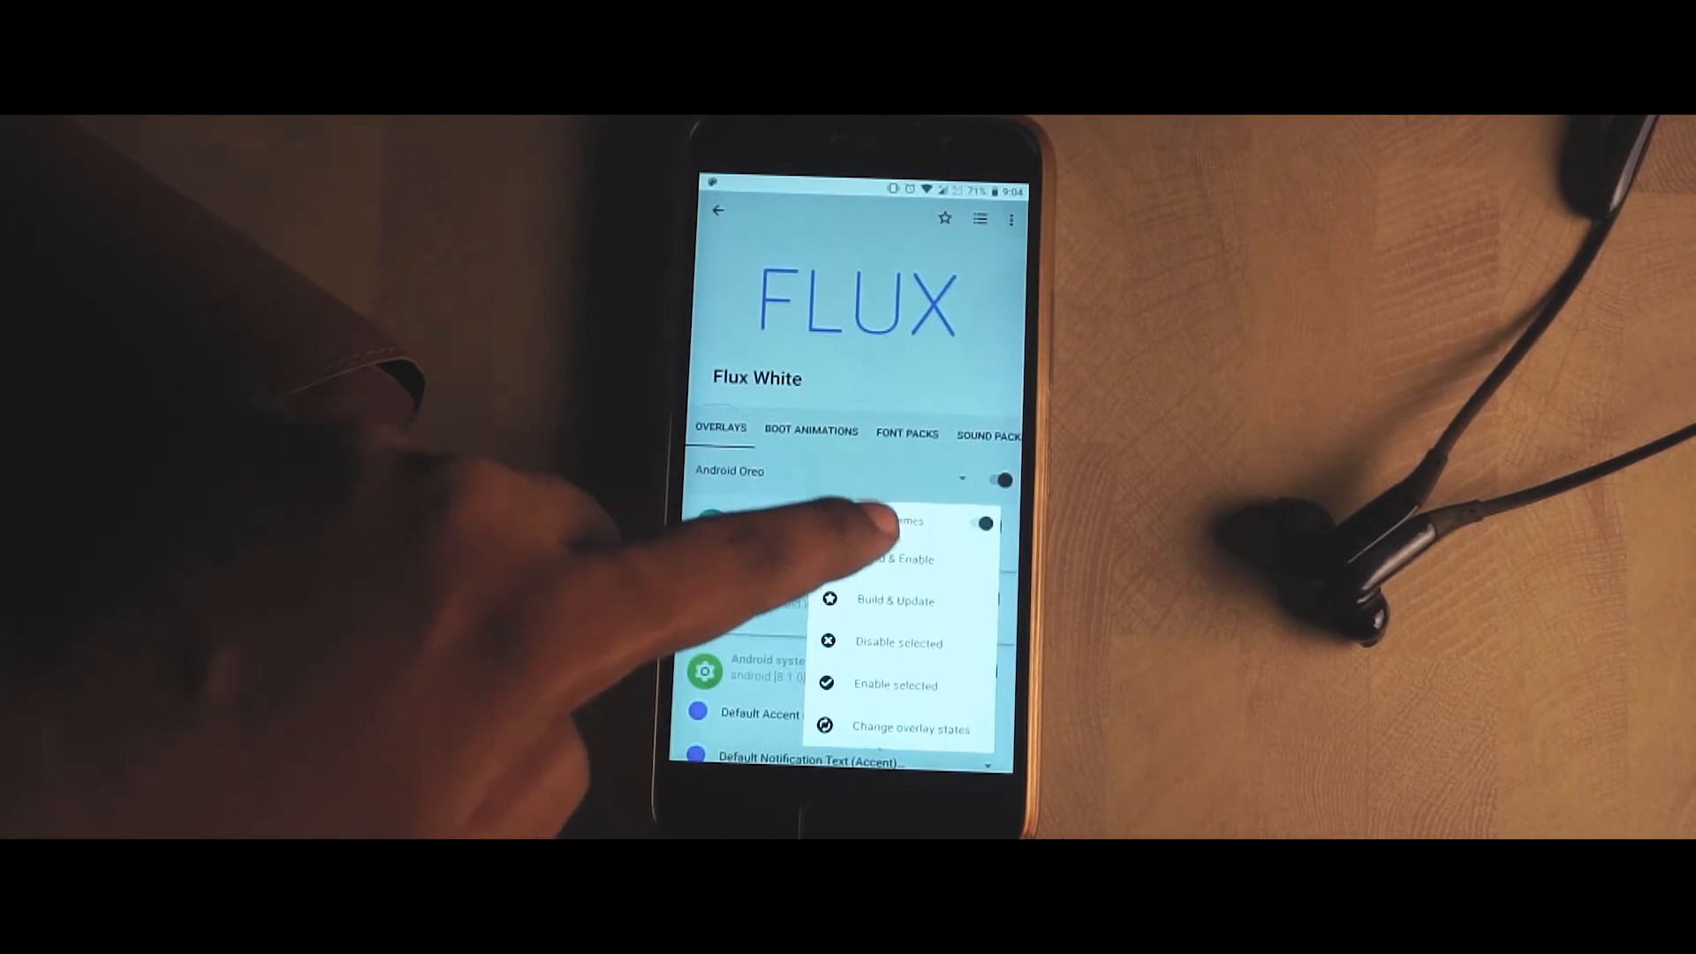
{"action": "left_click", "coordinate": [893, 600]}
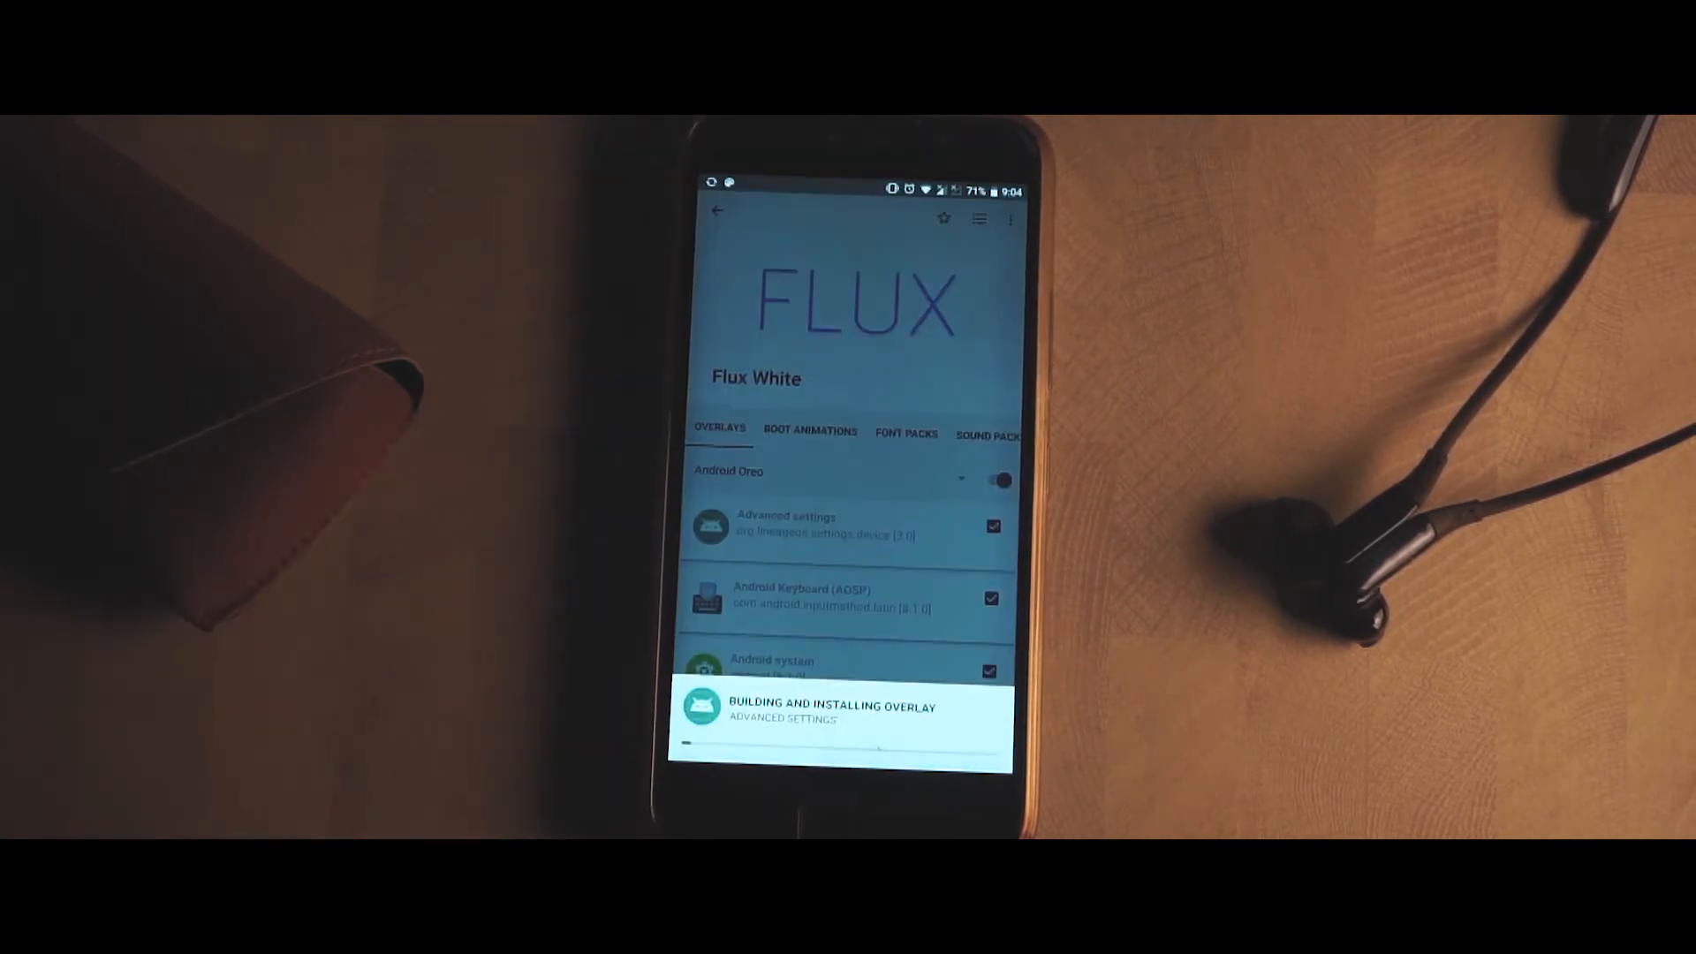